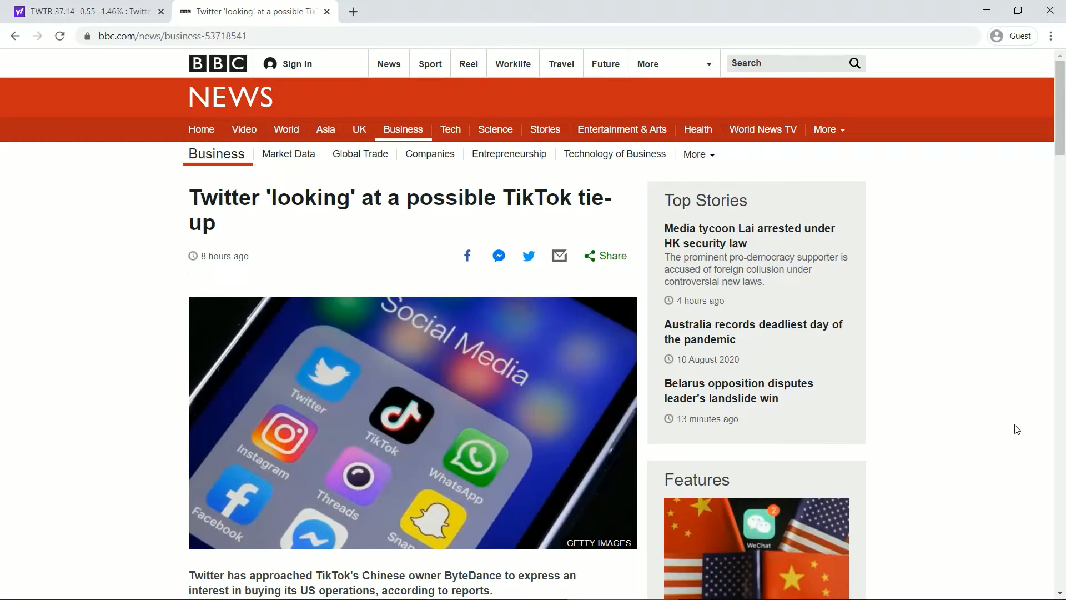
mouse_move(996, 278)
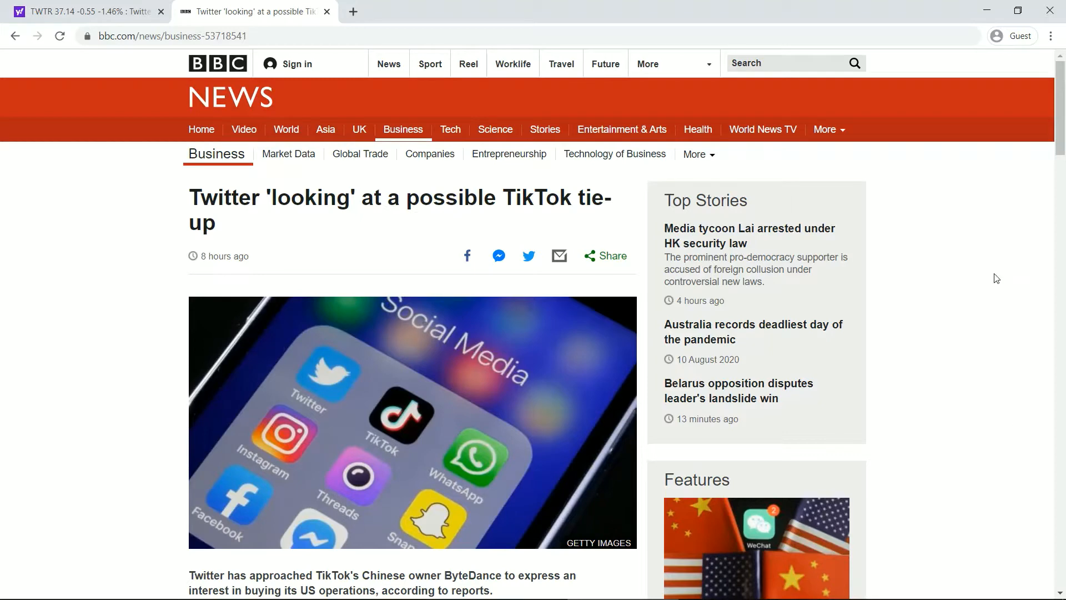
Show the TWTR quote on Yahoo Finance with a one-year price chart.
left_click(82, 11)
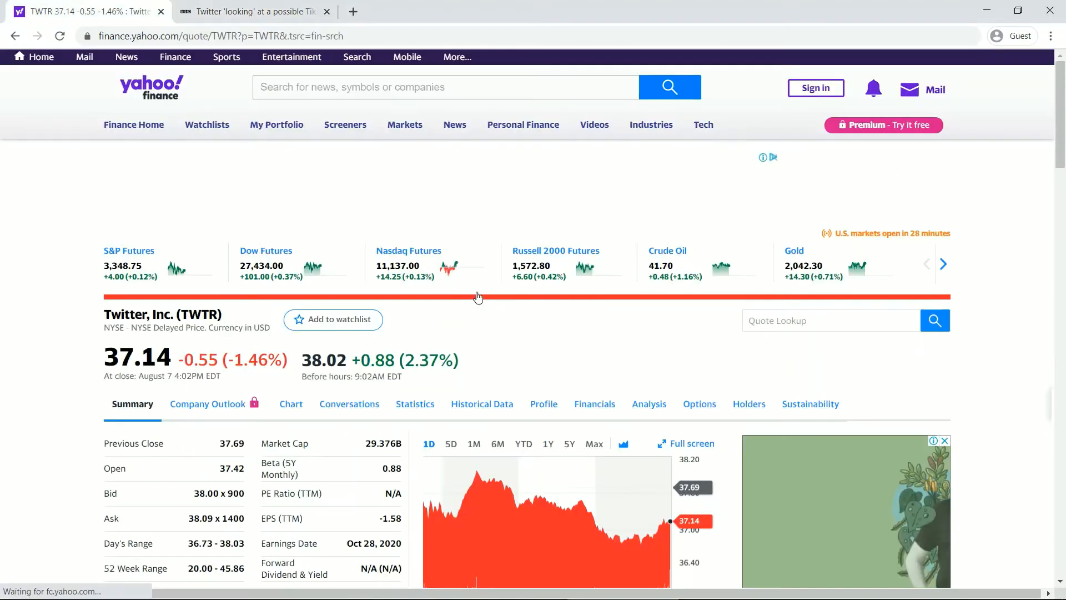
left_click(548, 354)
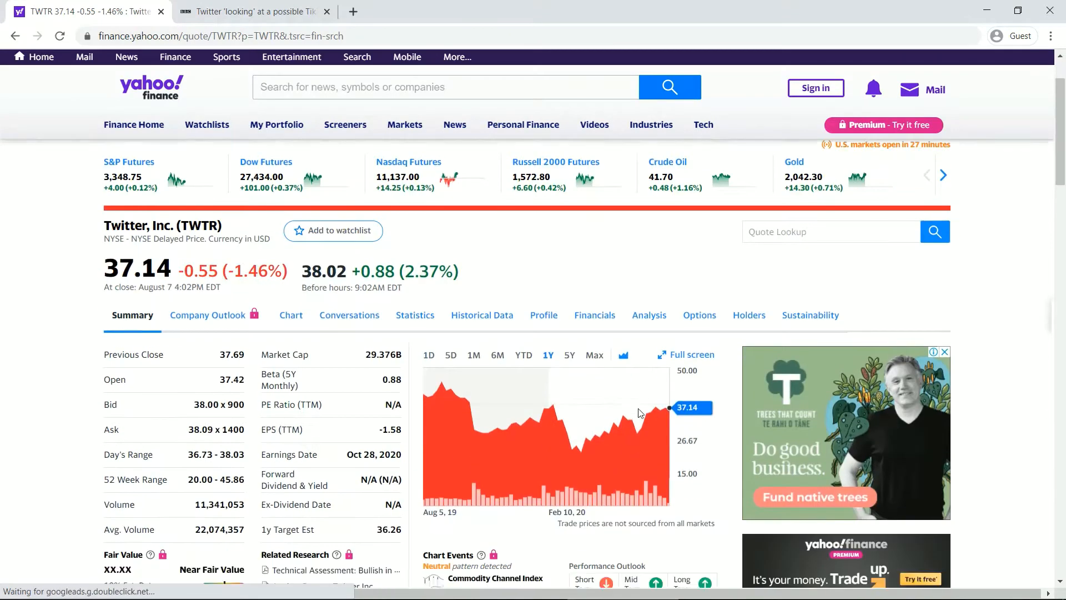
scroll("down", 3)
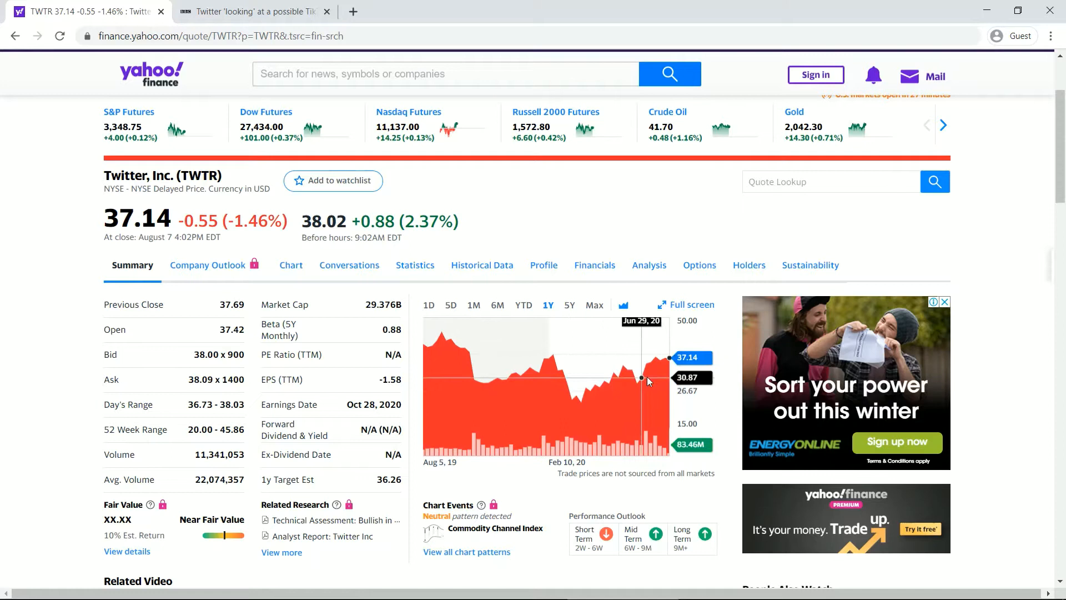
Switch the TWTR price chart to the 5Y range.
left_click(569, 305)
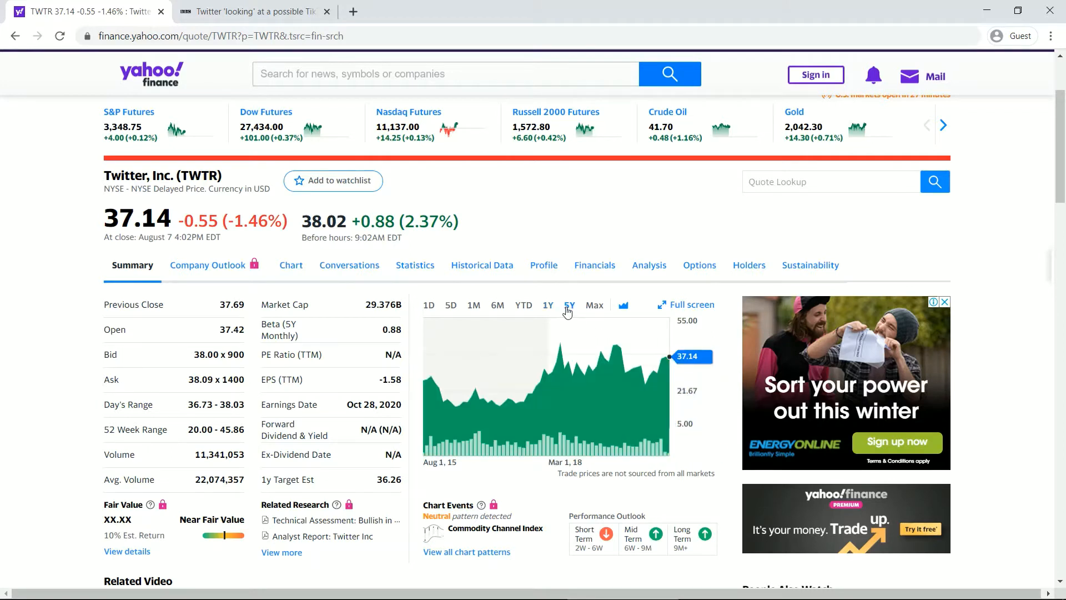
mouse_move(443, 357)
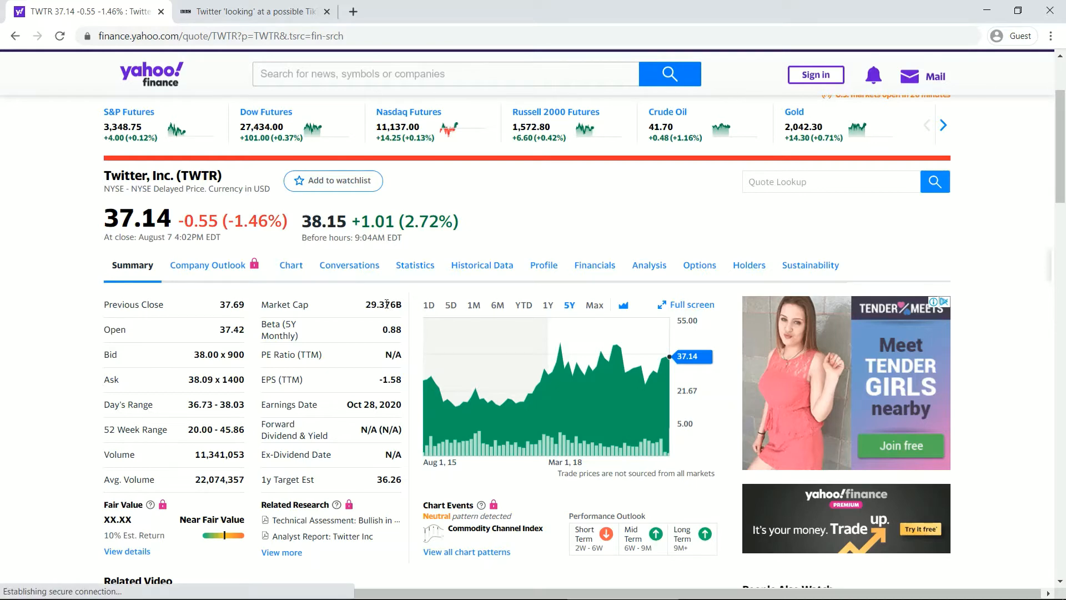
mouse_move(268, 102)
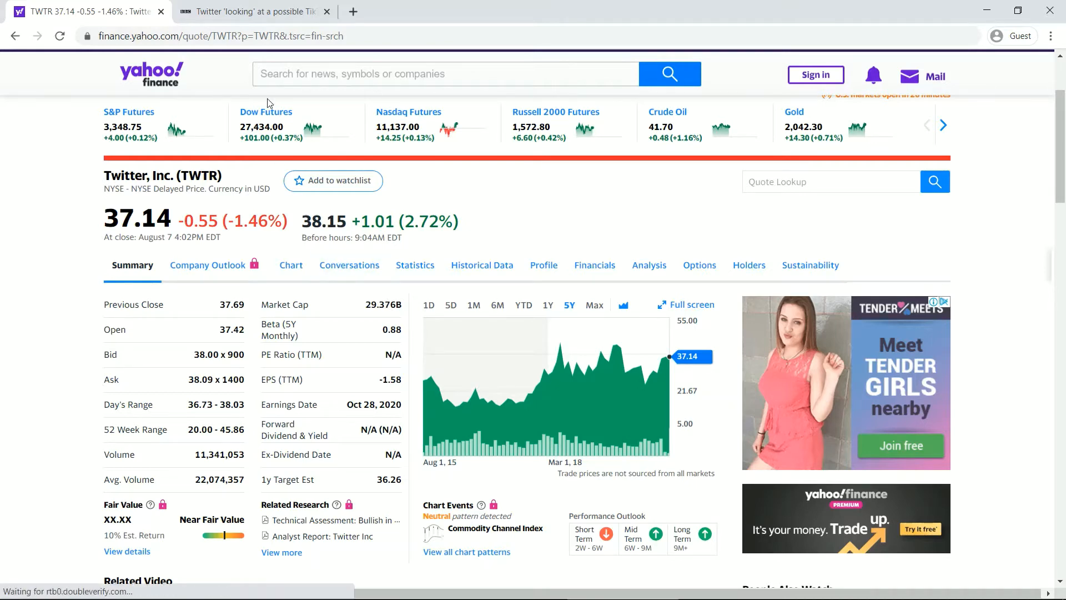
left_click(251, 12)
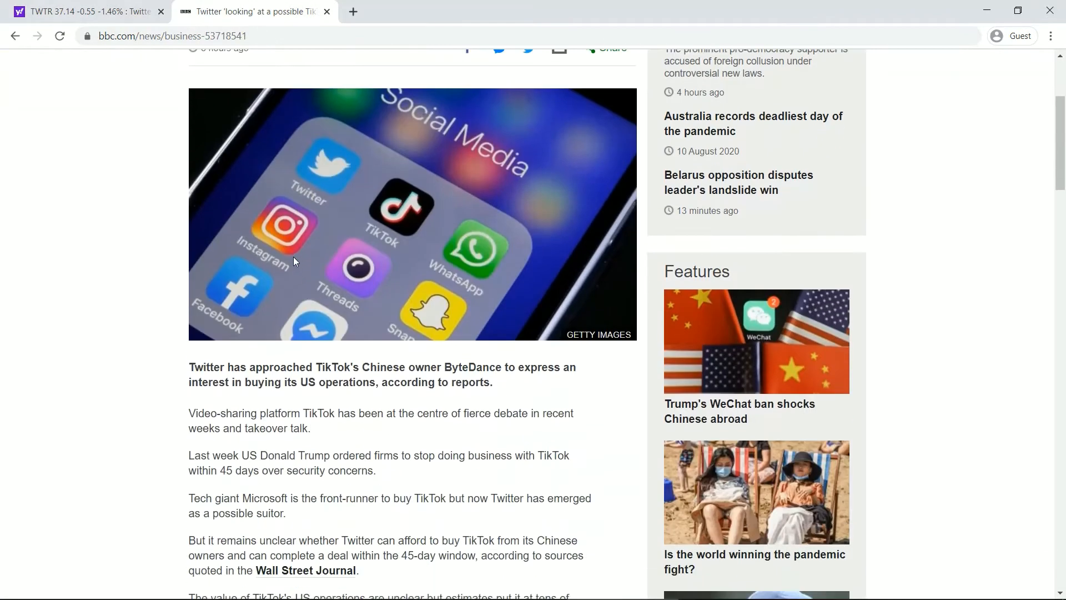
scroll("down", 3)
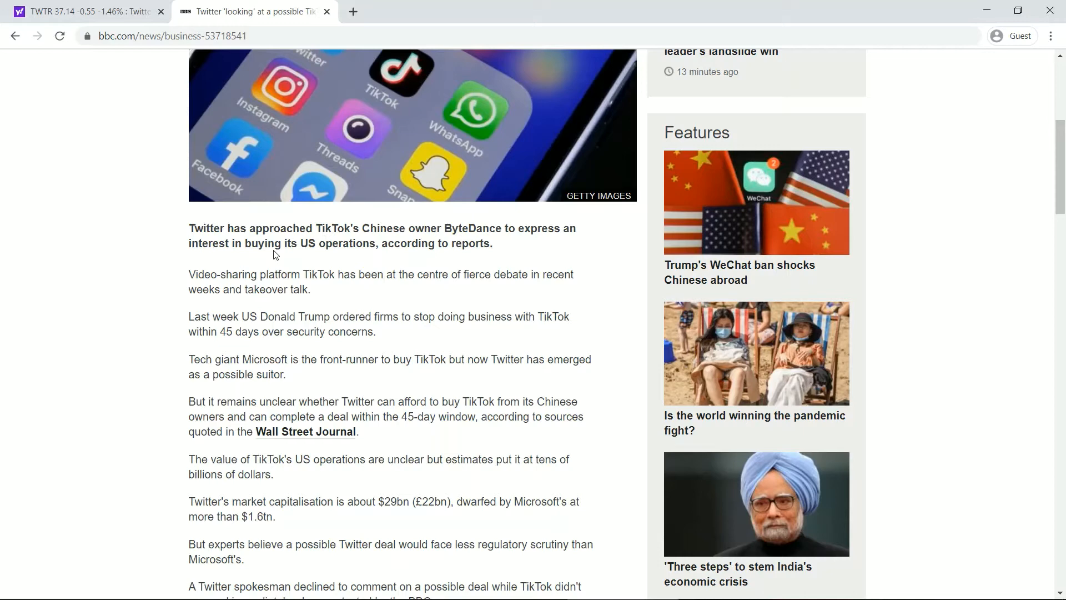
scroll("down", 3)
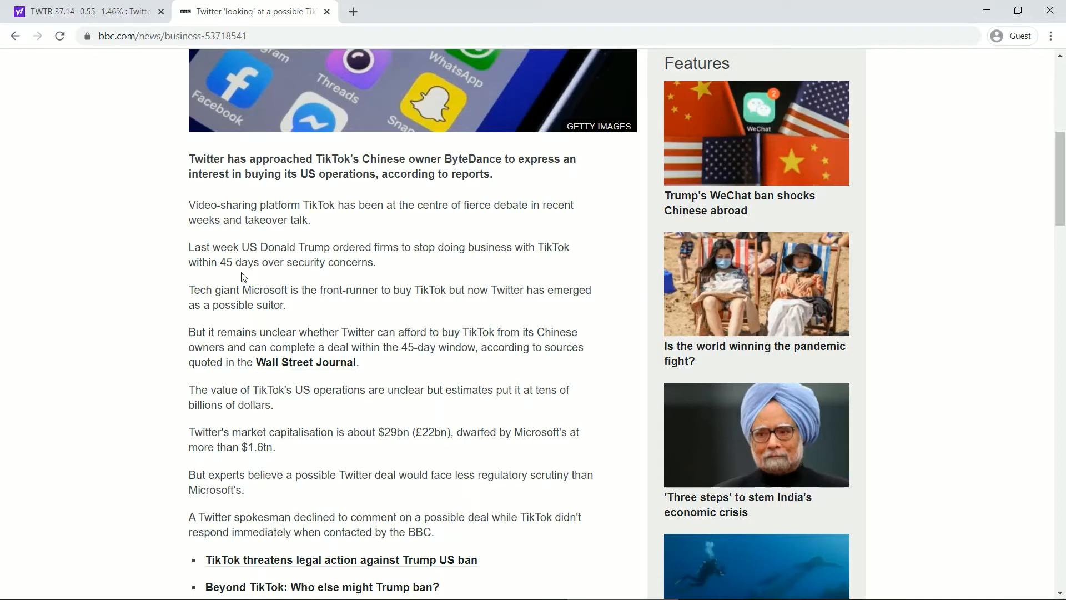
scroll("down", 3)
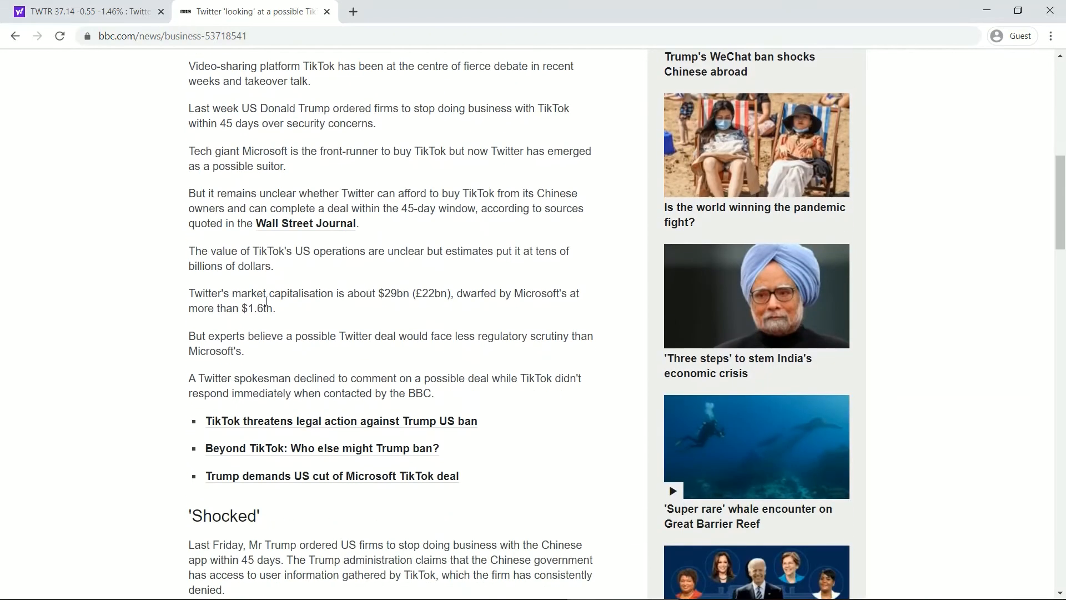
scroll("down", 3)
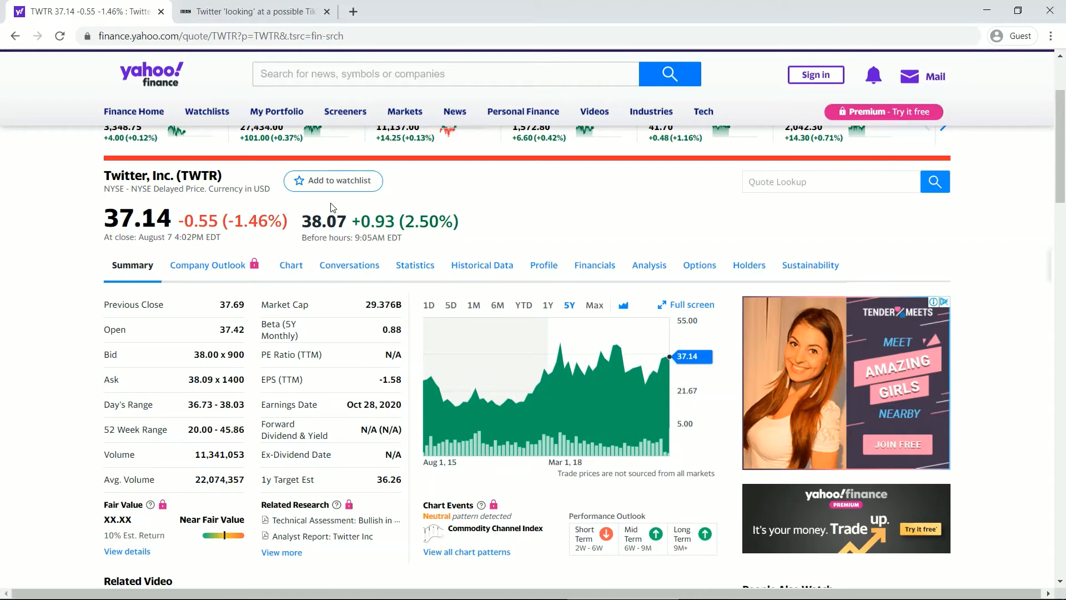
left_click(255, 11)
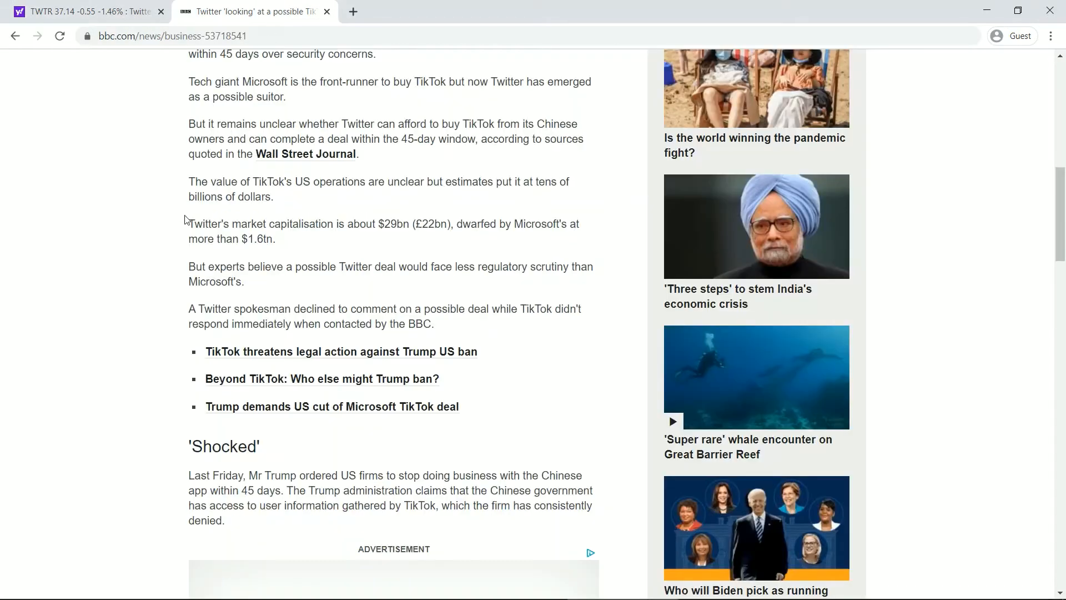
scroll("up", 3)
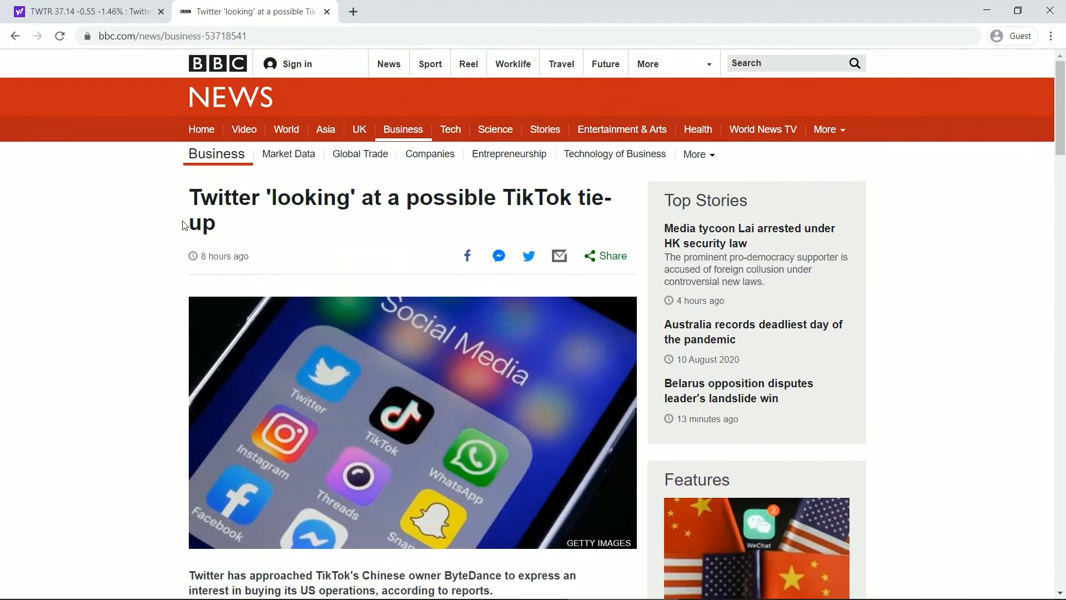
mouse_move(140, 231)
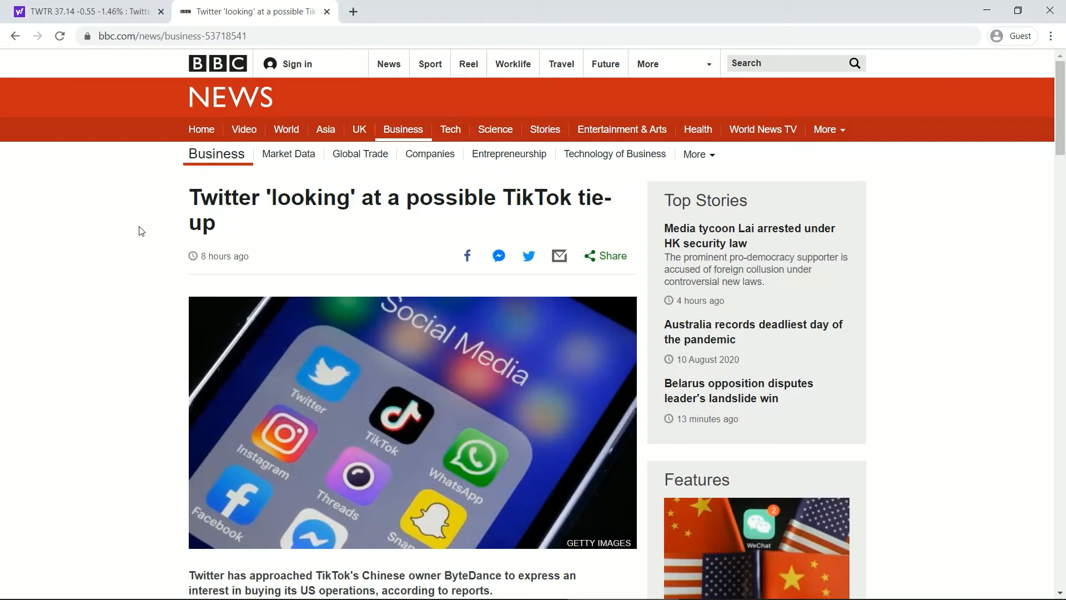
left_click(87, 11)
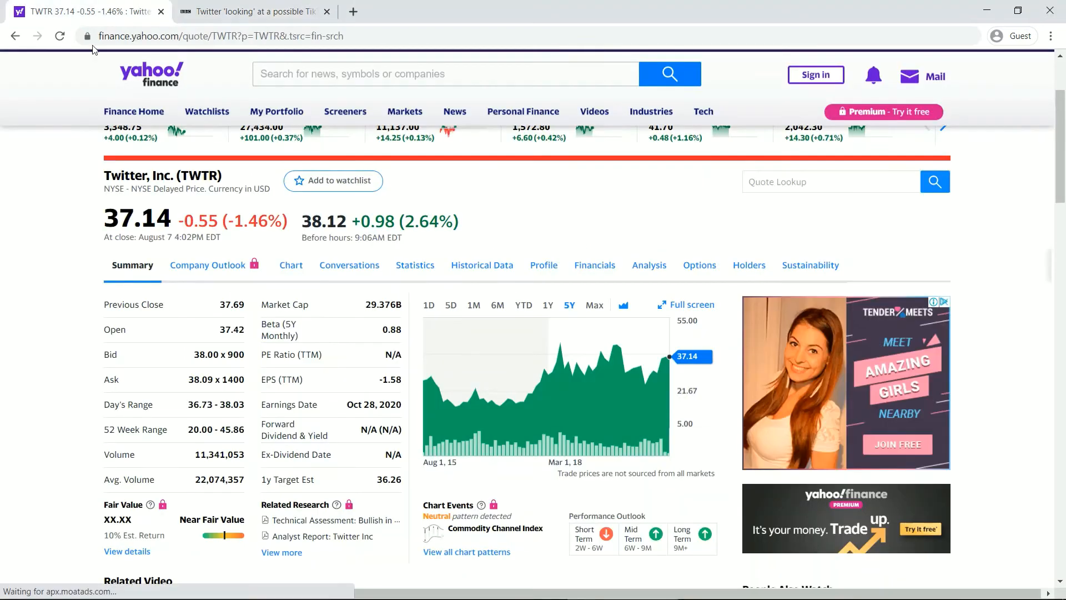
mouse_move(96, 311)
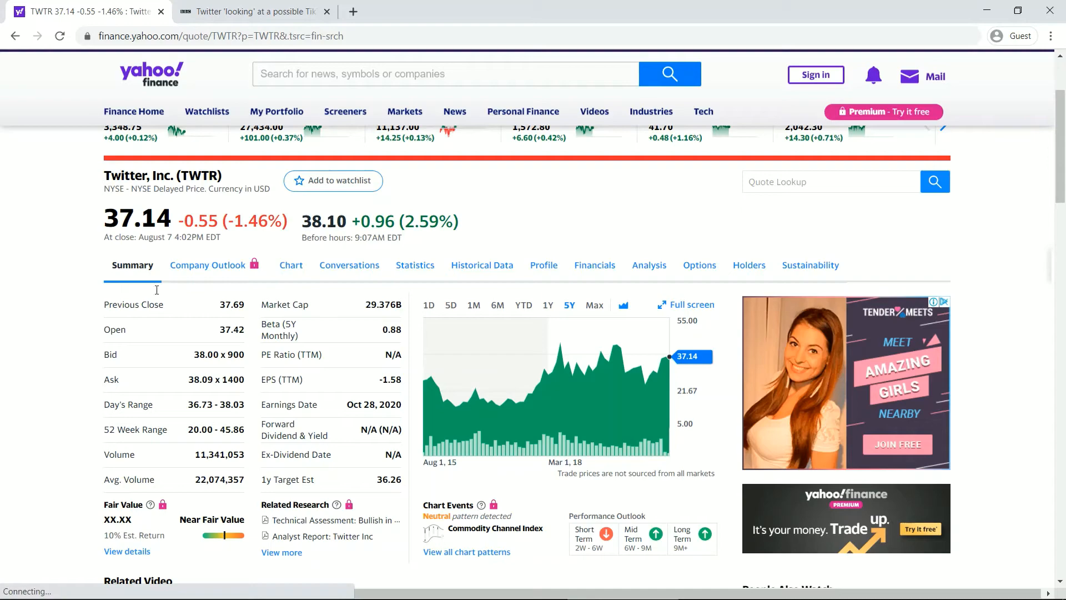
Return to the BBC article and select the 'But experts believe…' regulatory scrutiny paragraph.
left_click(255, 12)
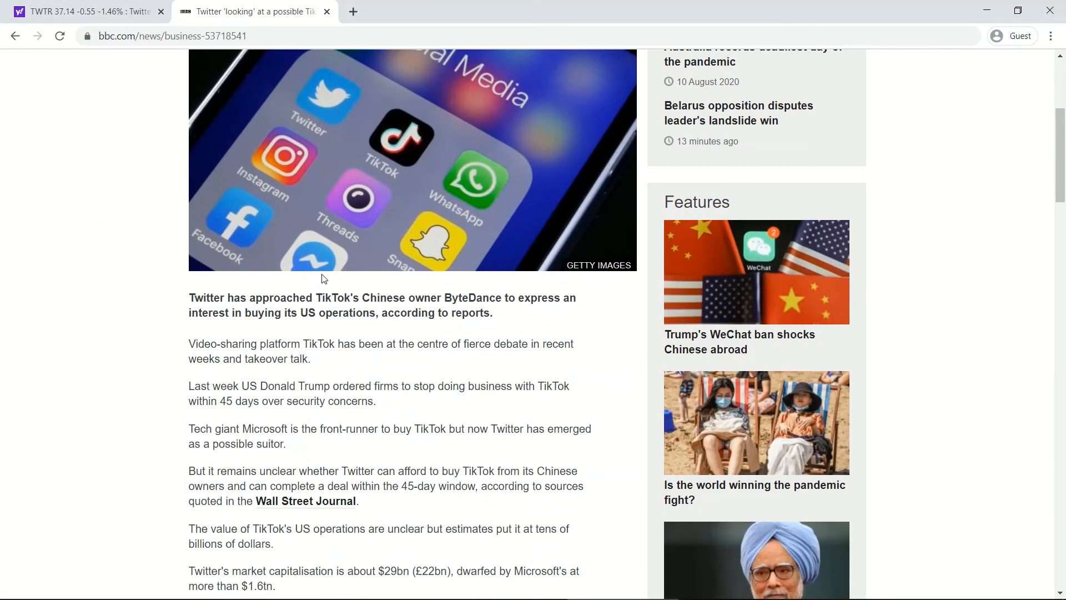
scroll("down", 3)
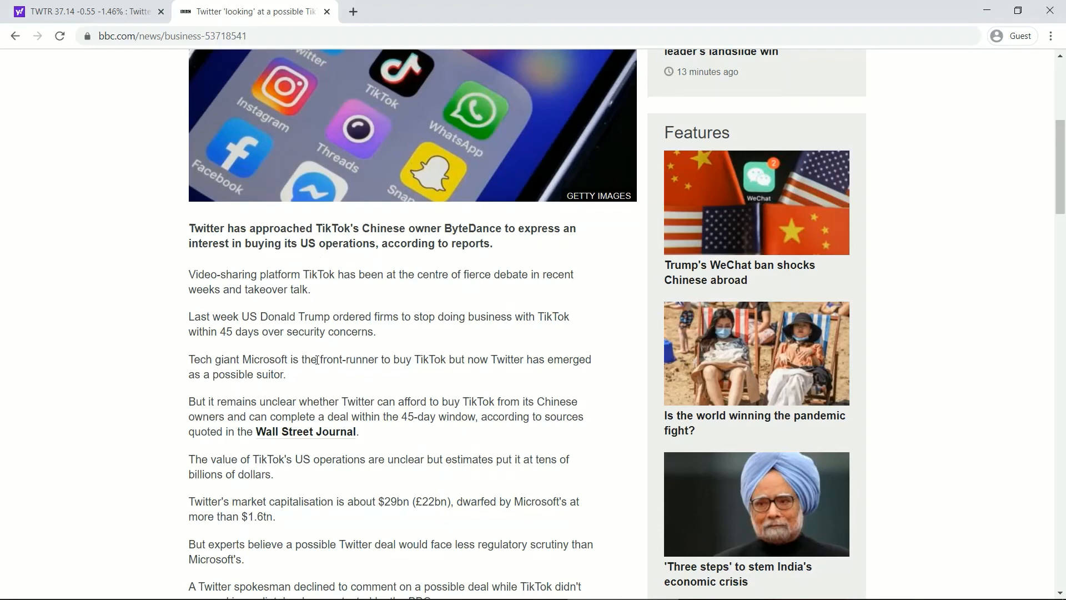
scroll("down", 3)
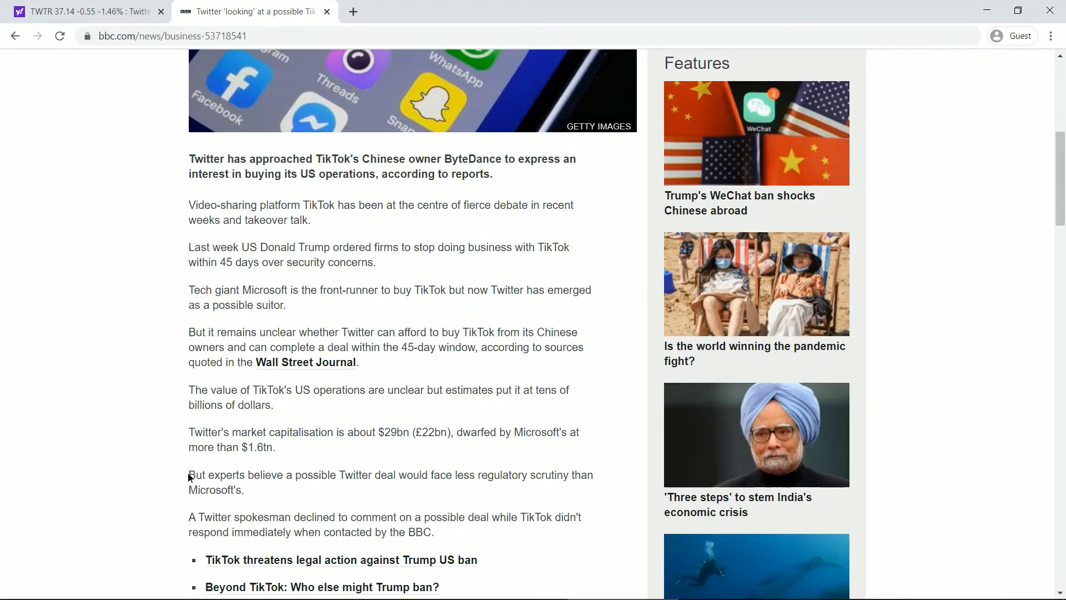
left_click_drag(189, 475, 245, 489)
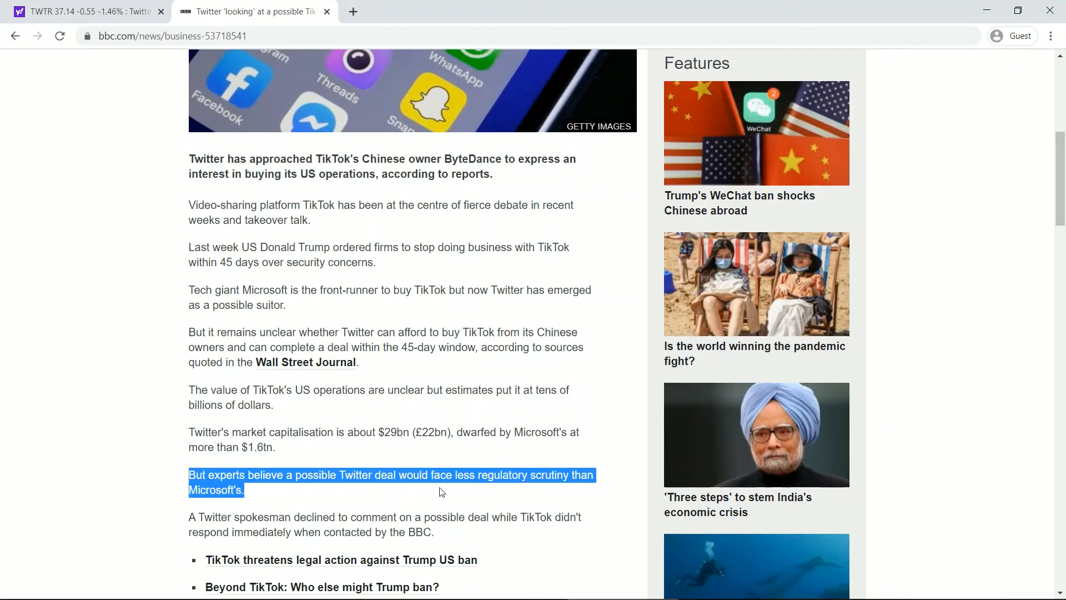
mouse_move(448, 488)
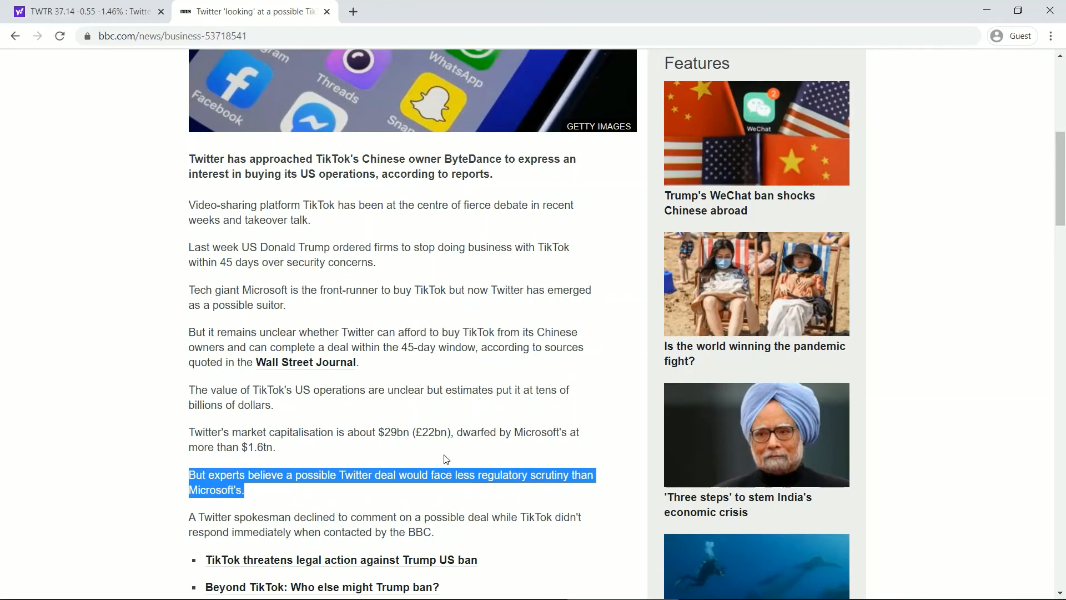
scroll("down", 3)
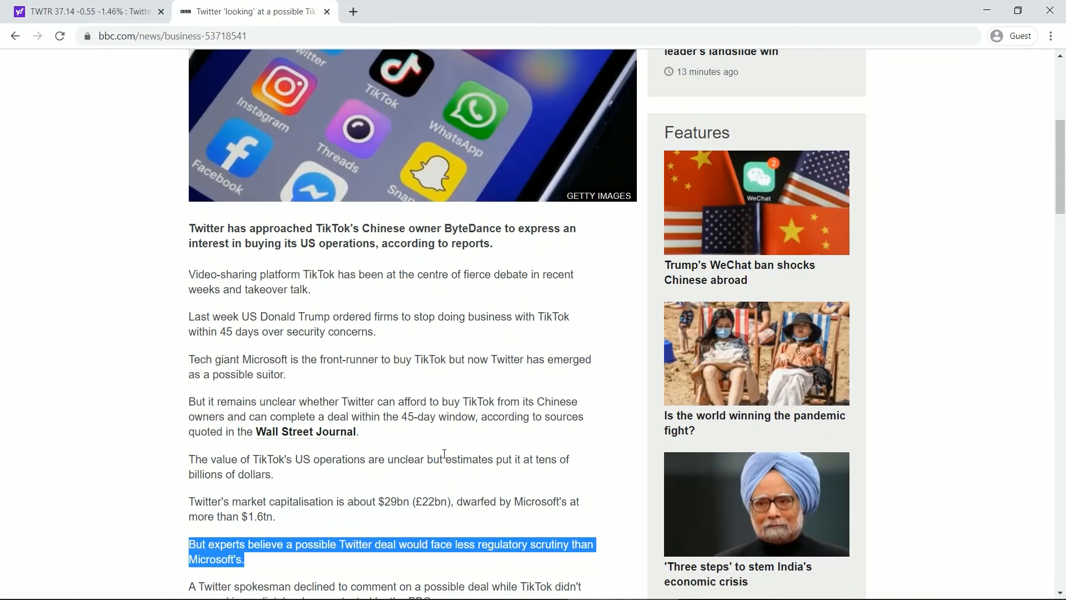
mouse_move(443, 451)
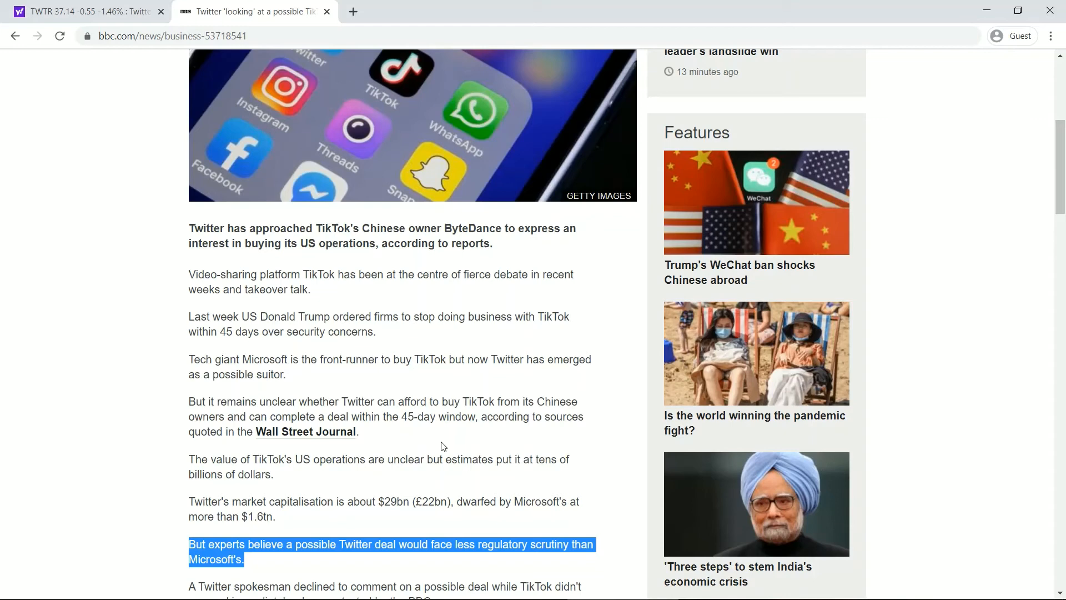
mouse_move(450, 454)
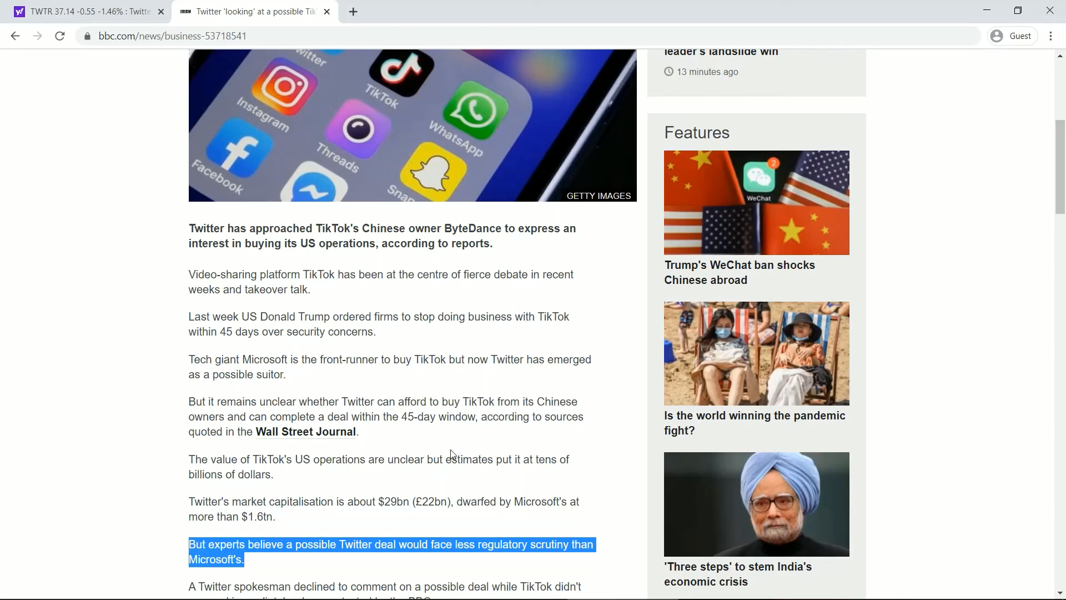
mouse_move(468, 480)
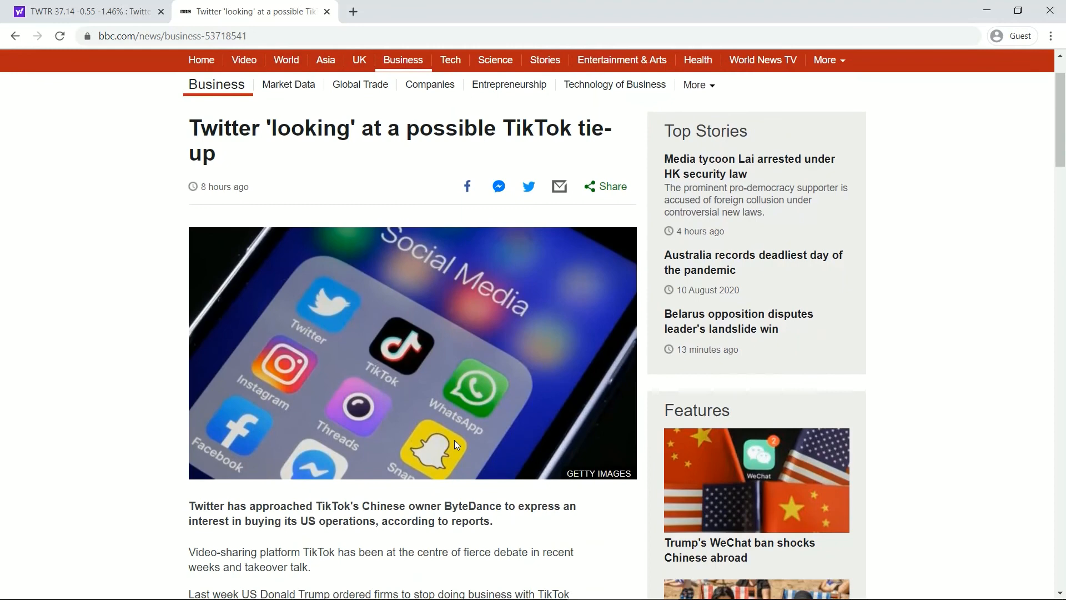
Select the lead sentence from 'Twitter has approached' about buying TikTok's US operations.
scroll("down", 3)
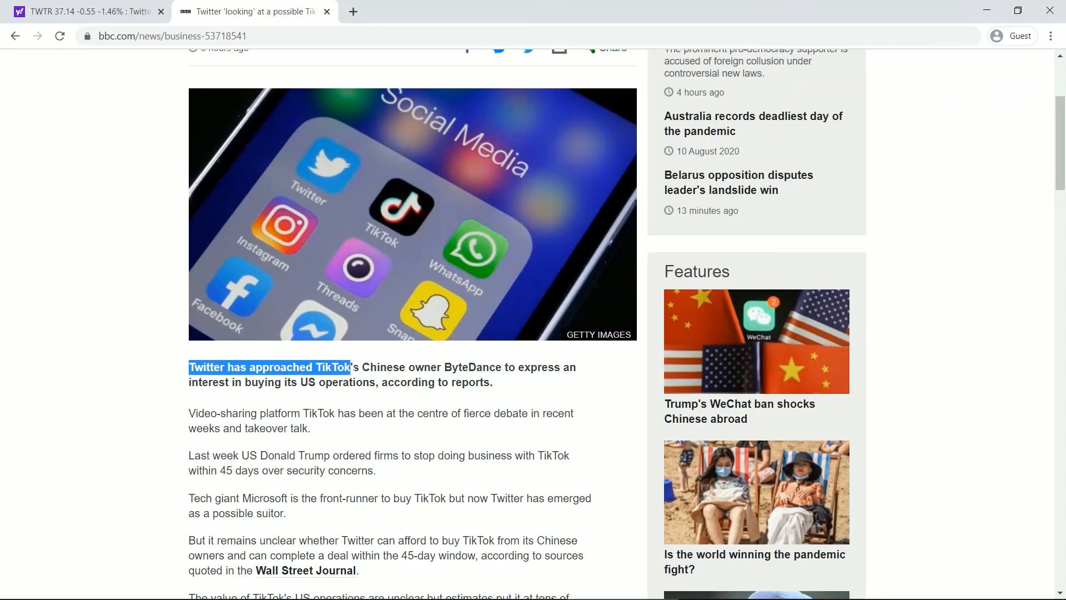
left_click_drag(351, 367, 537, 367)
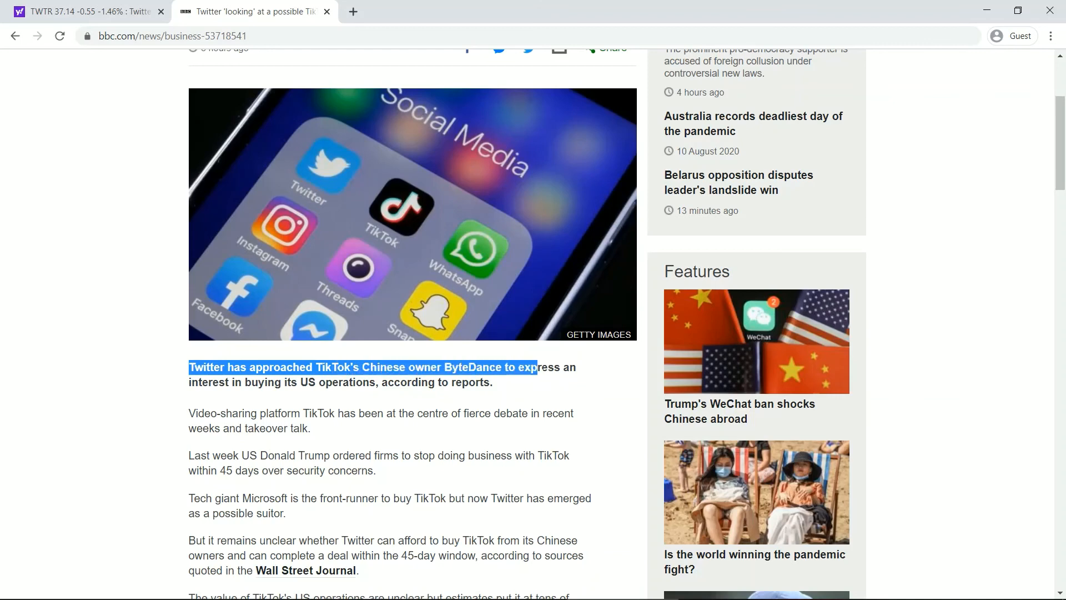
left_click_drag(536, 367, 410, 382)
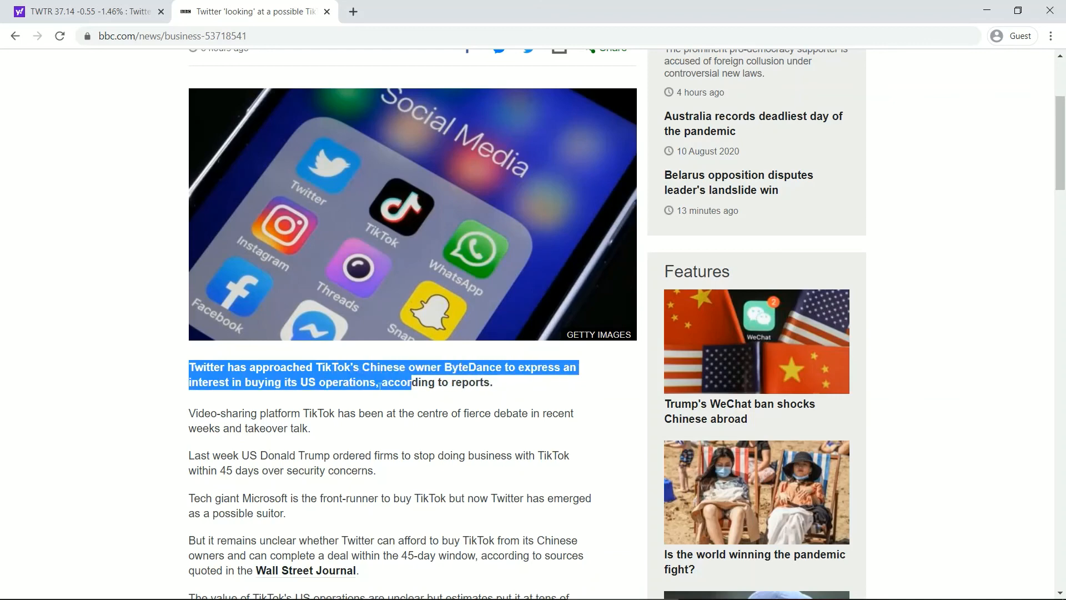